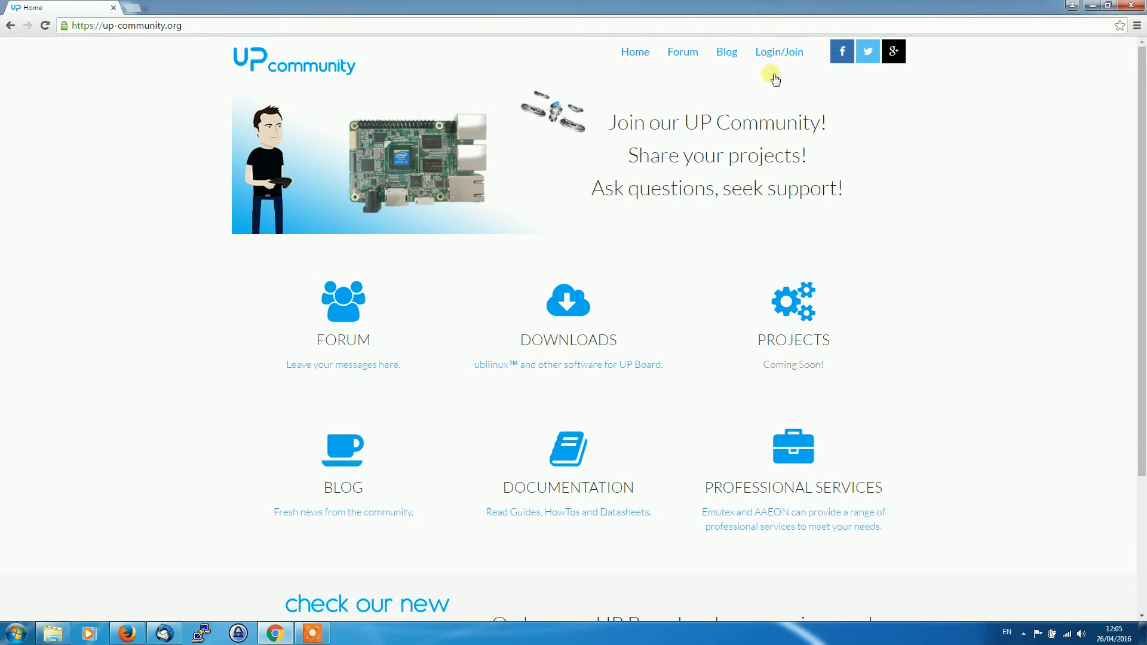
Open Login/Join, type 'Your Name Here' in the registration form, then begin entering the sign-in username.
left_click(778, 52)
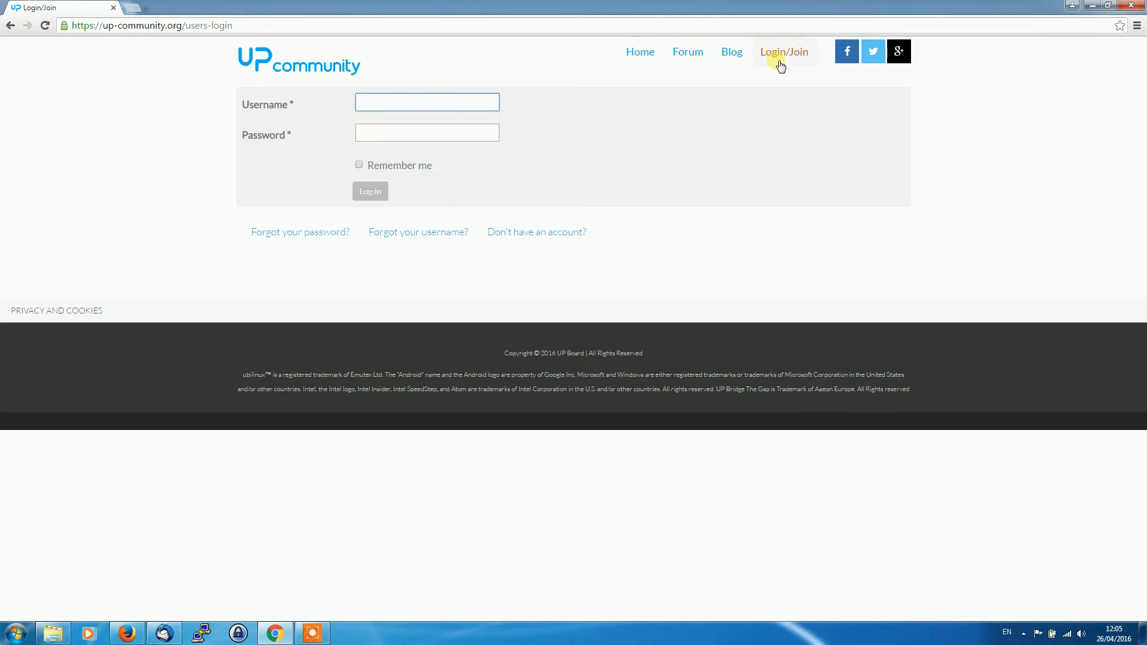
mouse_move(671, 158)
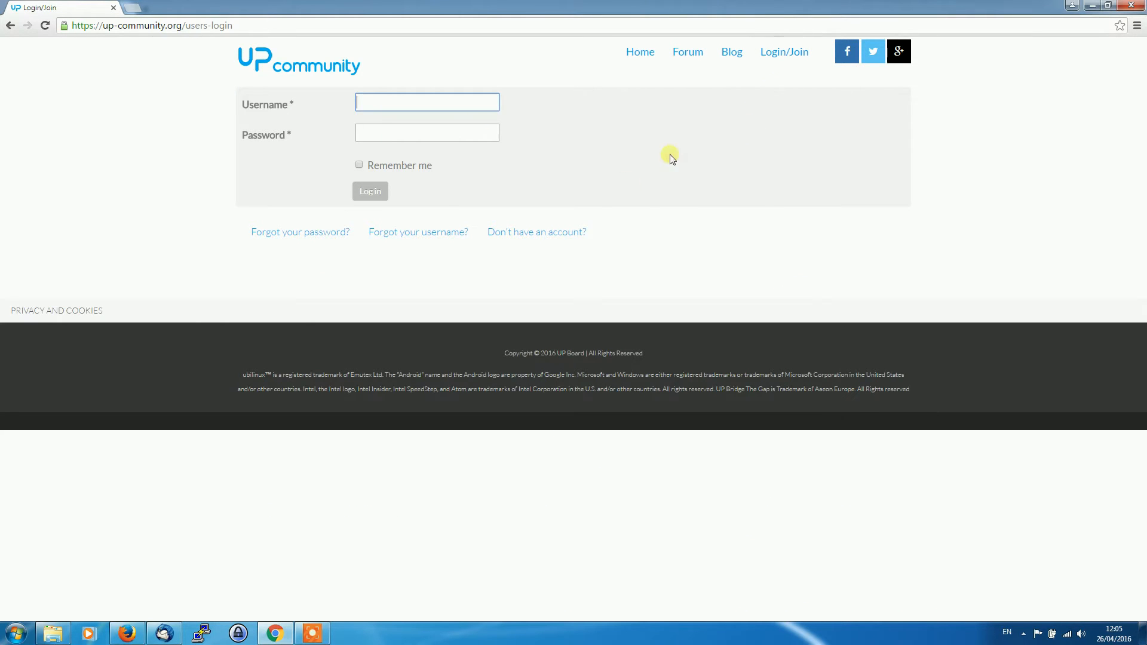
left_click(535, 232)
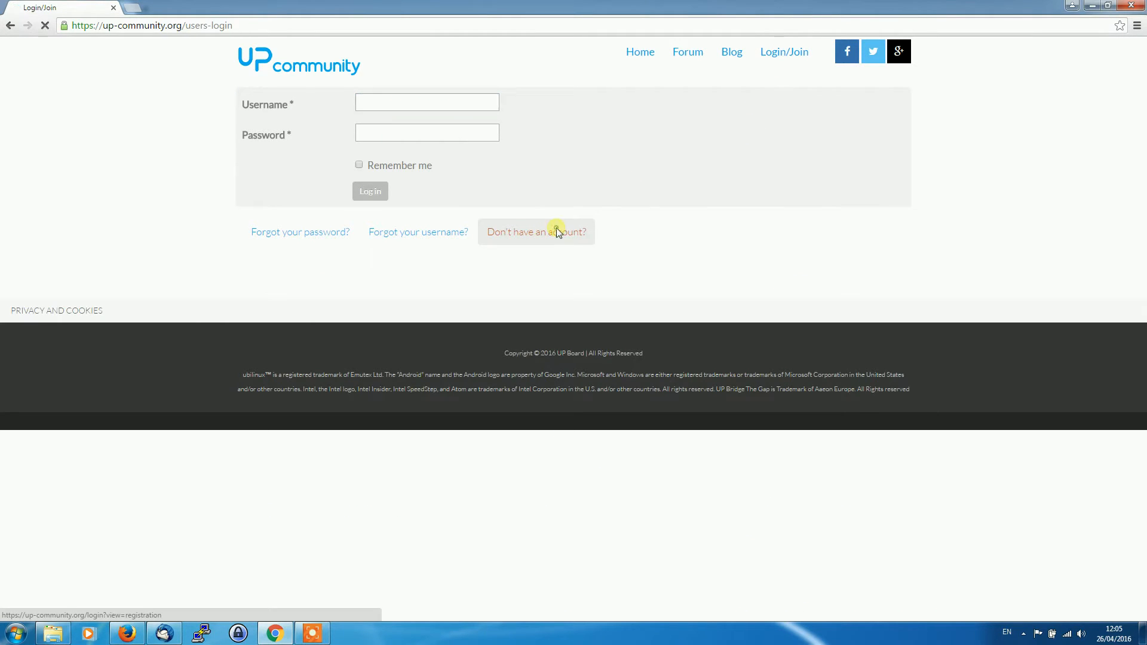
left_click(536, 232)
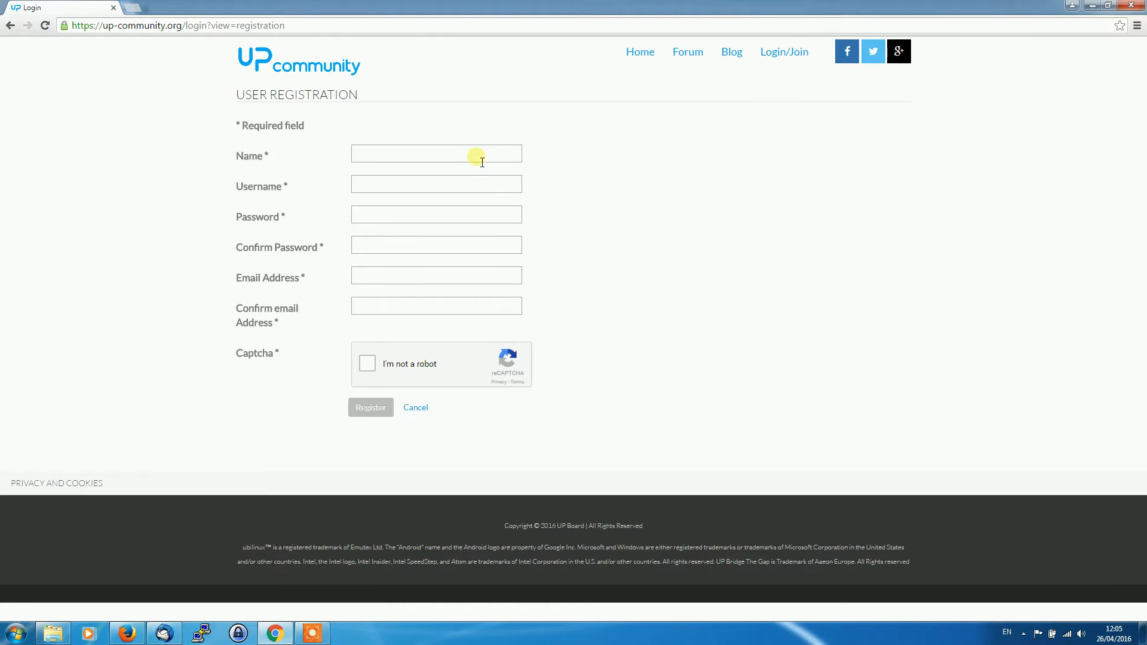
type("Y")
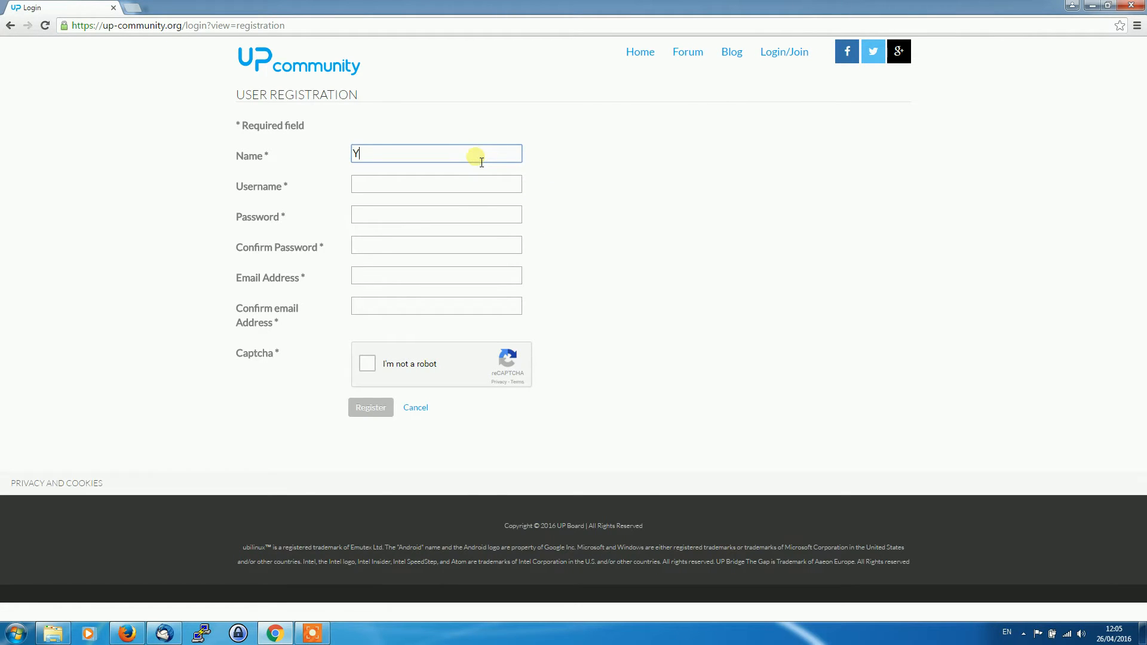
type("our Name Here")
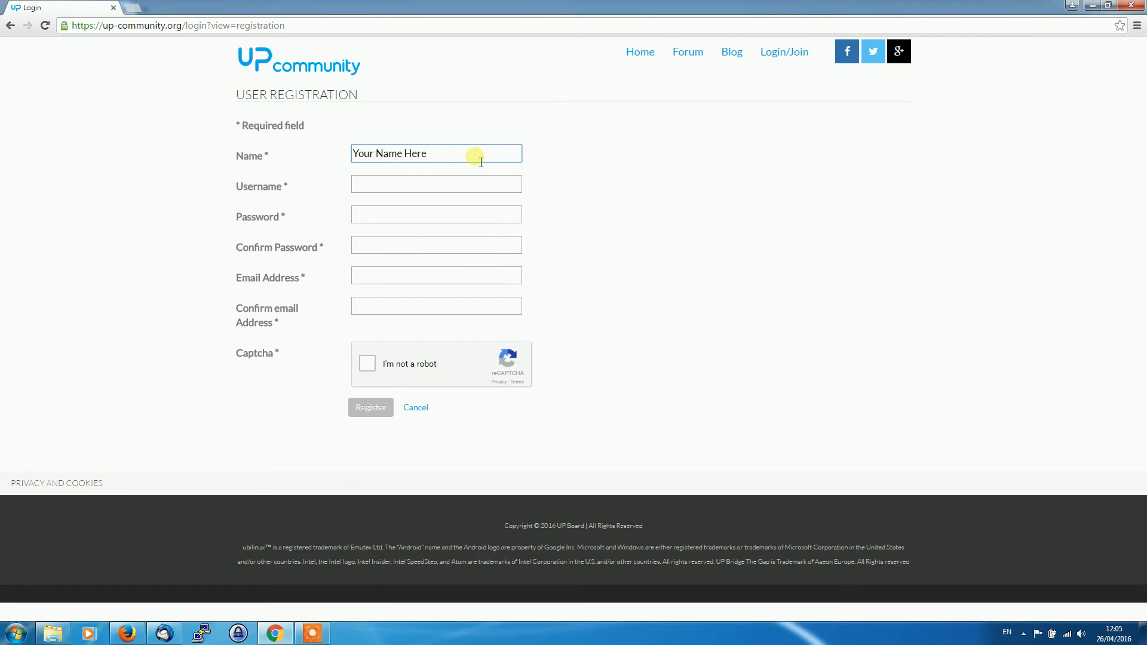
mouse_move(391, 402)
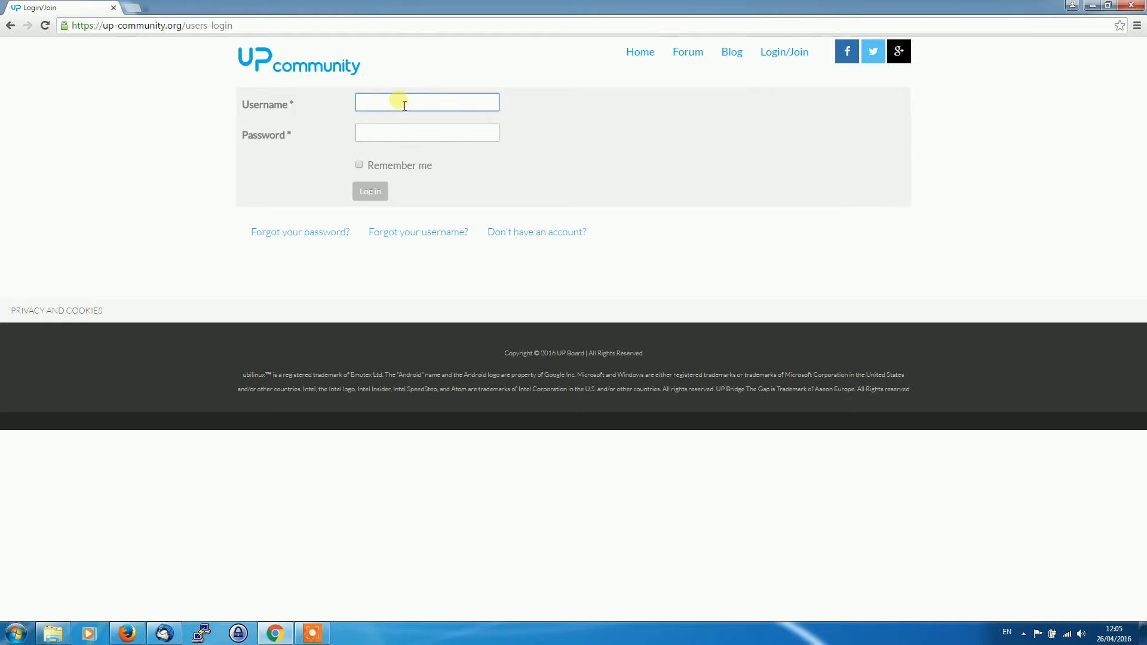
left_click(370, 191)
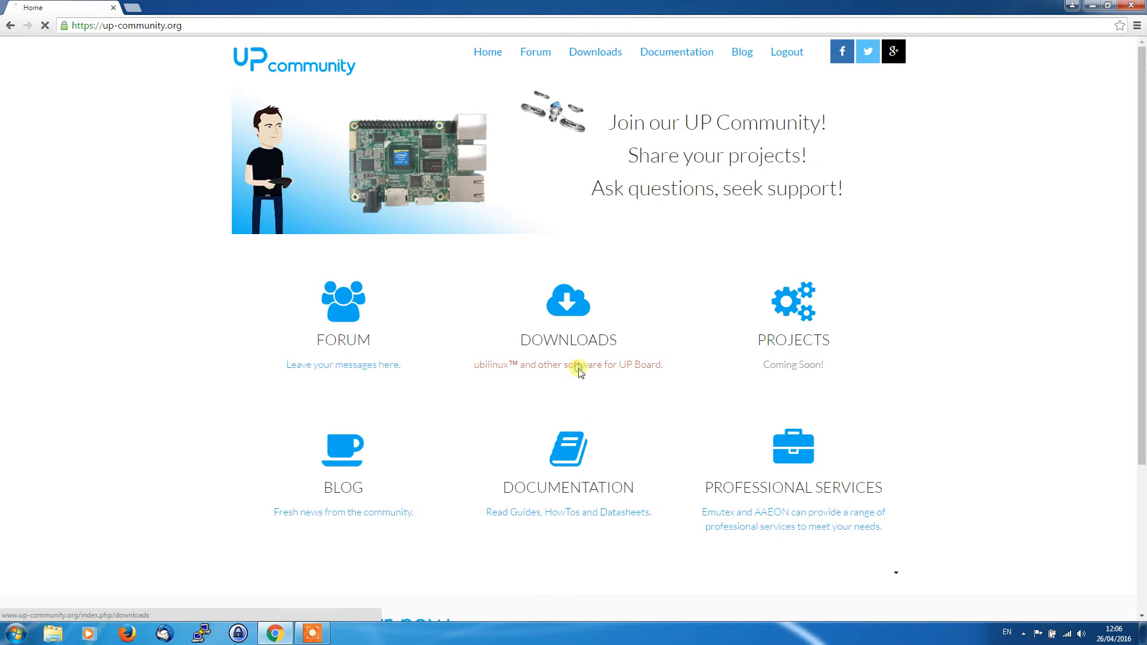
Download ubilinux-3.0RC2.iso via Downloads > UBILINUX > UBILINUX-3.0RC2 > Download now.
left_click(568, 339)
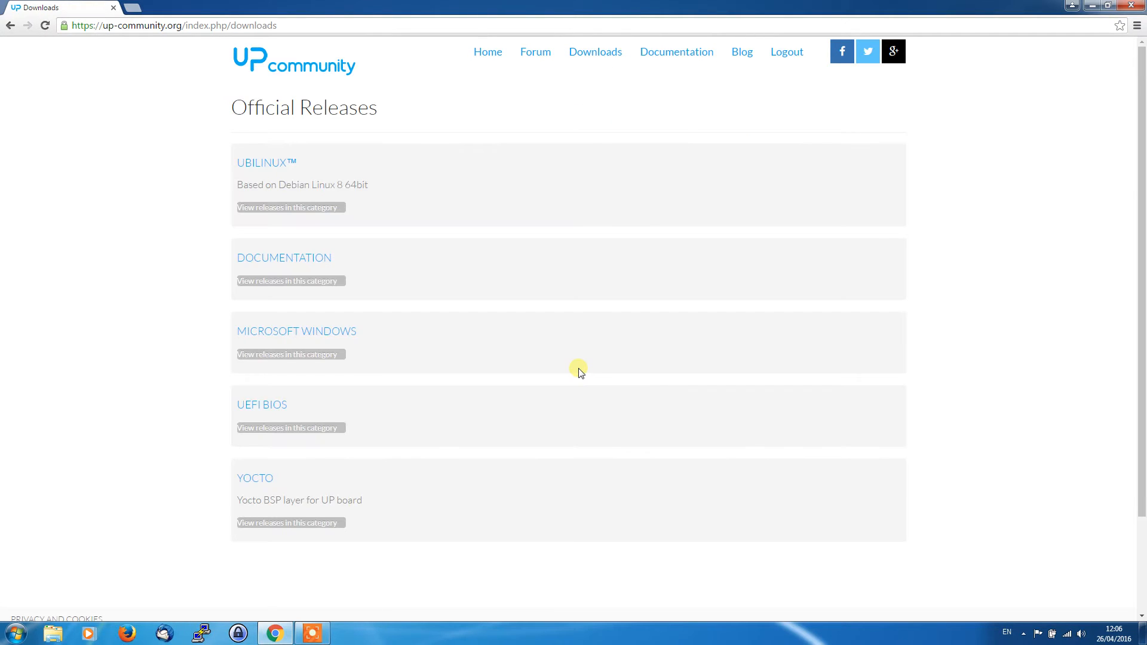
mouse_move(277, 163)
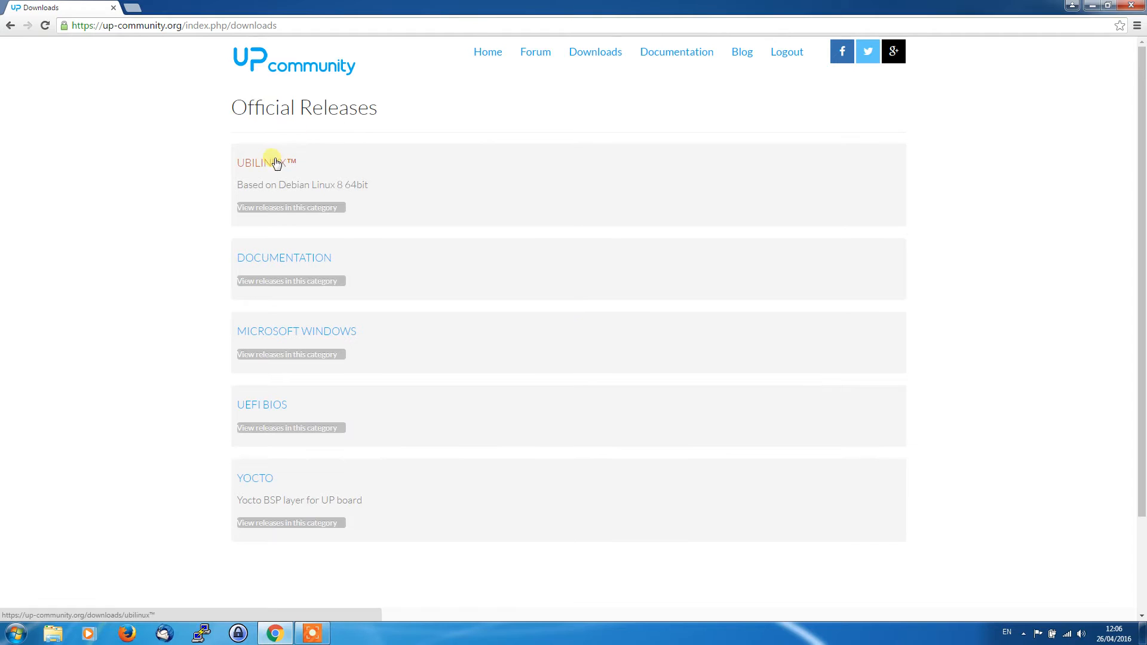
left_click(256, 162)
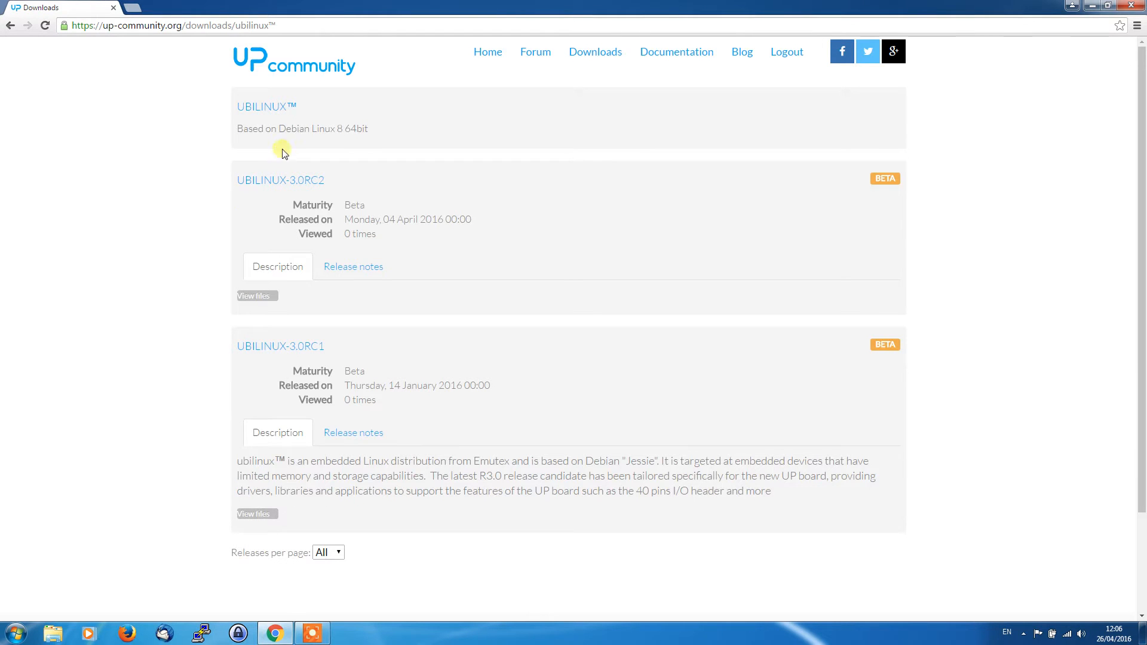
mouse_move(370, 178)
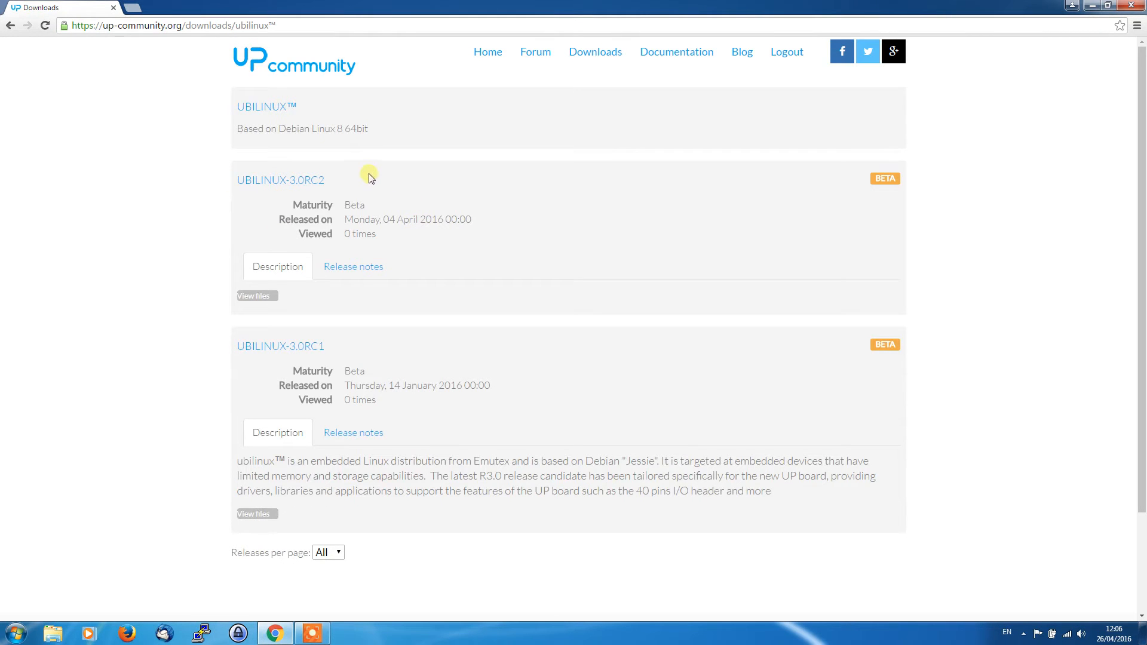
mouse_move(290, 182)
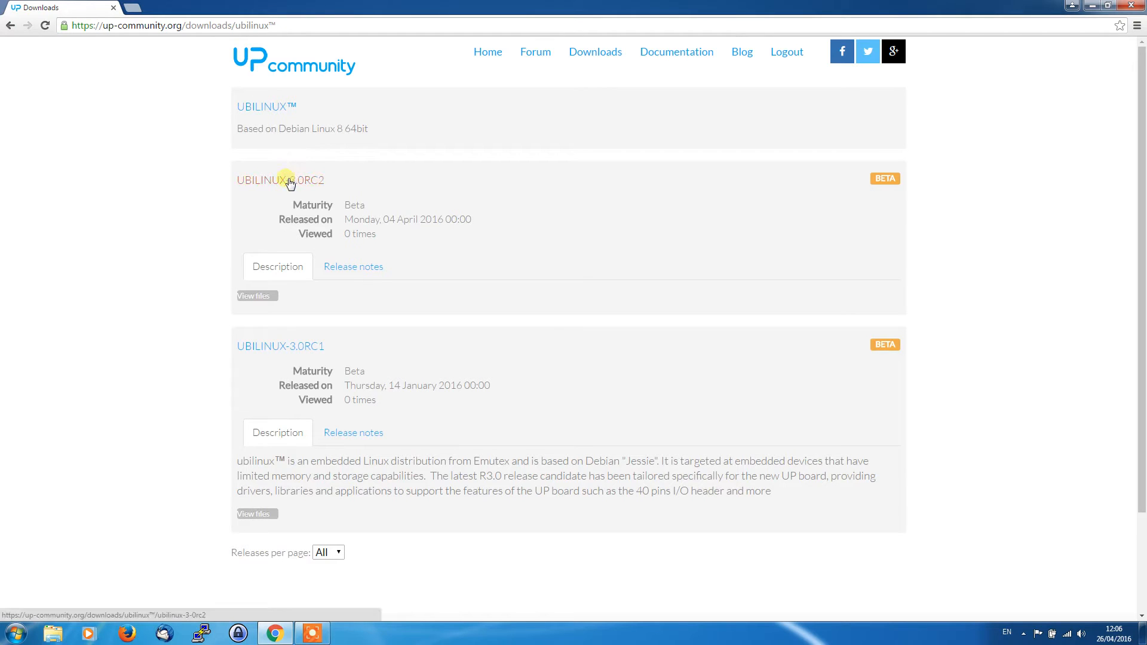
left_click(281, 180)
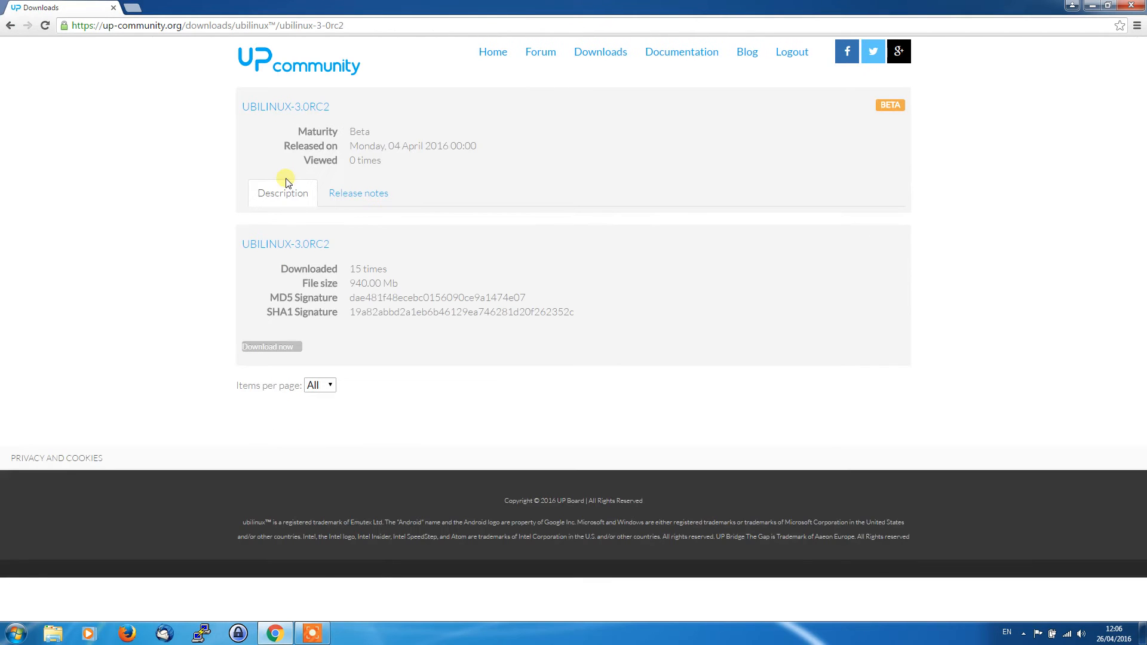
mouse_move(309, 312)
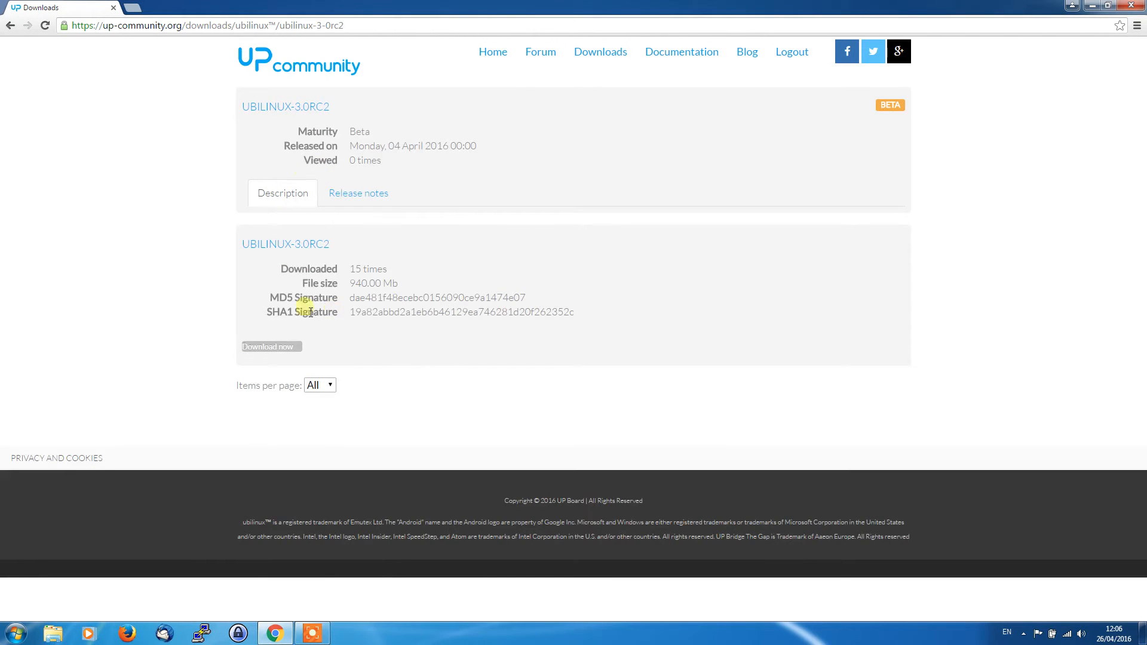
left_click(271, 346)
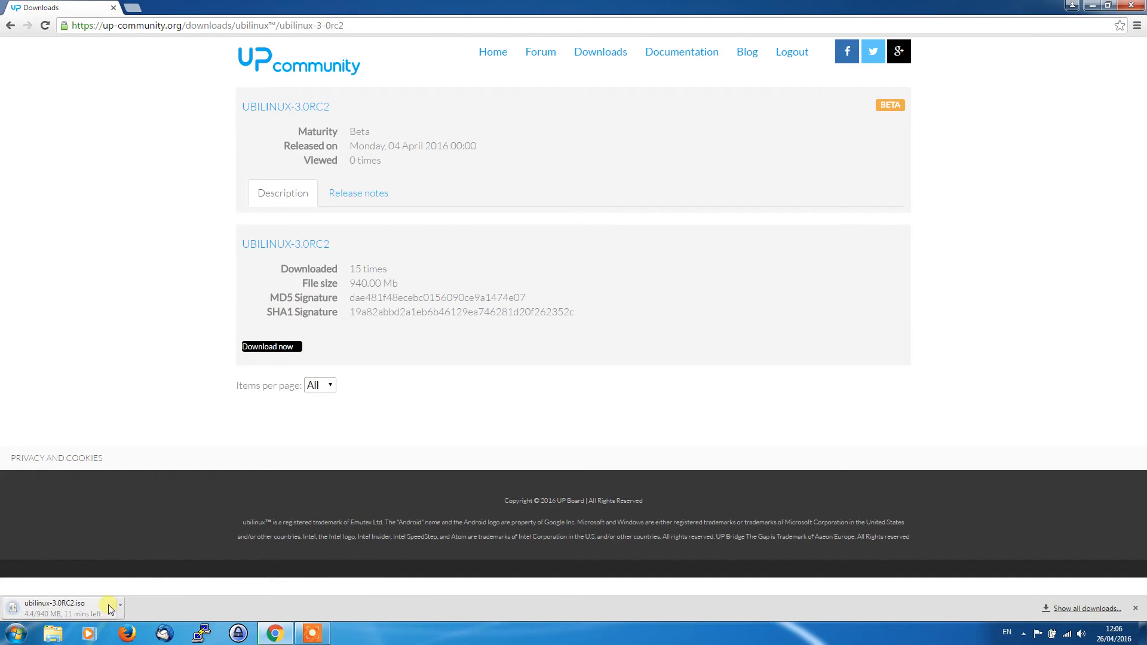
mouse_move(163, 466)
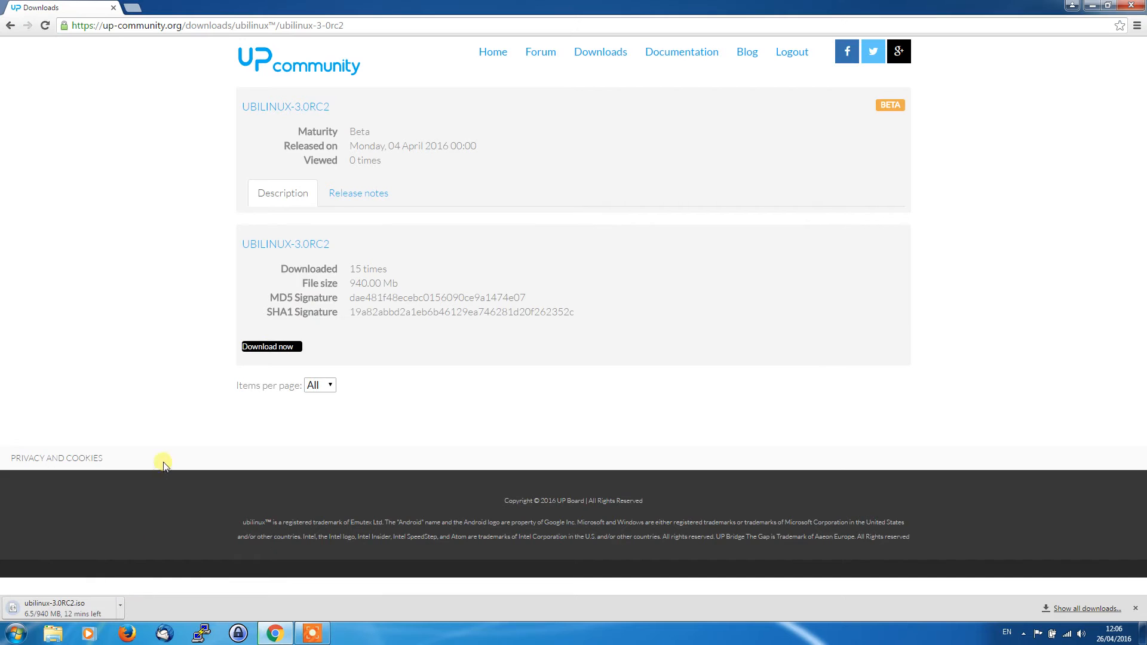
left_click(245, 7)
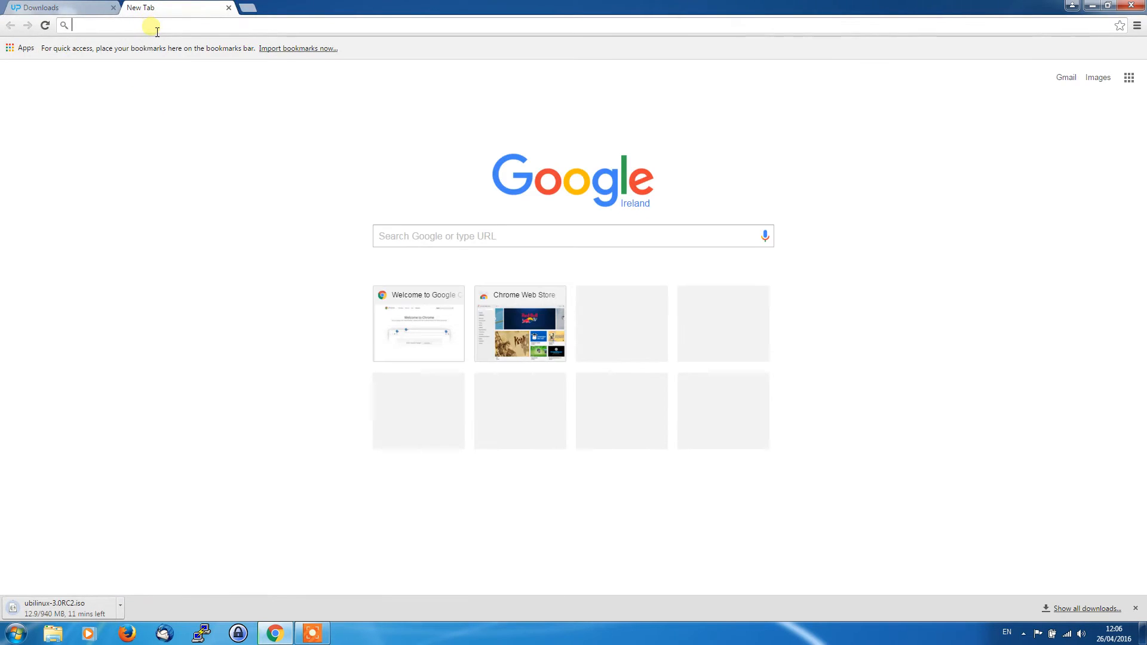
Search Google for 'rufus' and open the rufus.akeo.ie site's Download section.
type("rufus")
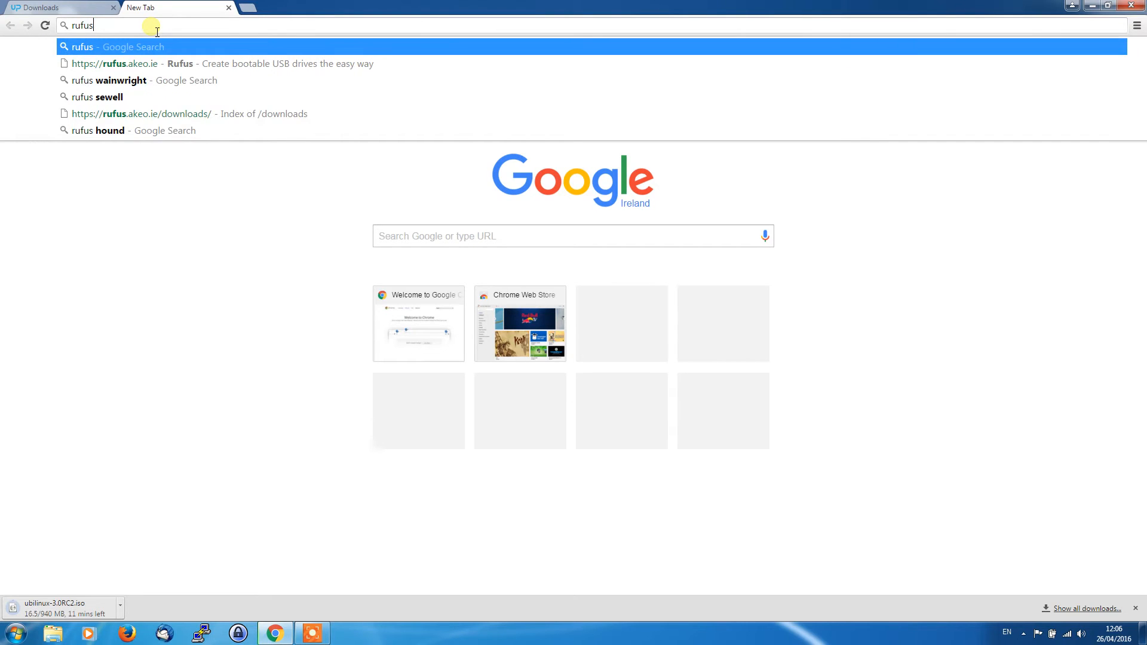
key("Return")
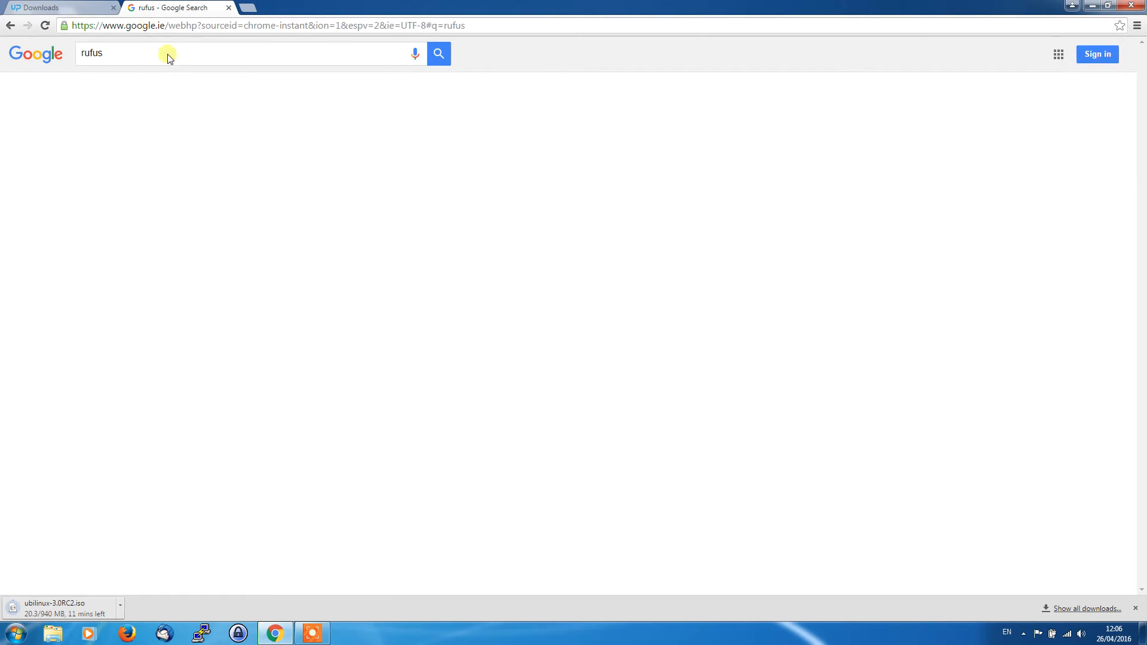
left_click(438, 53)
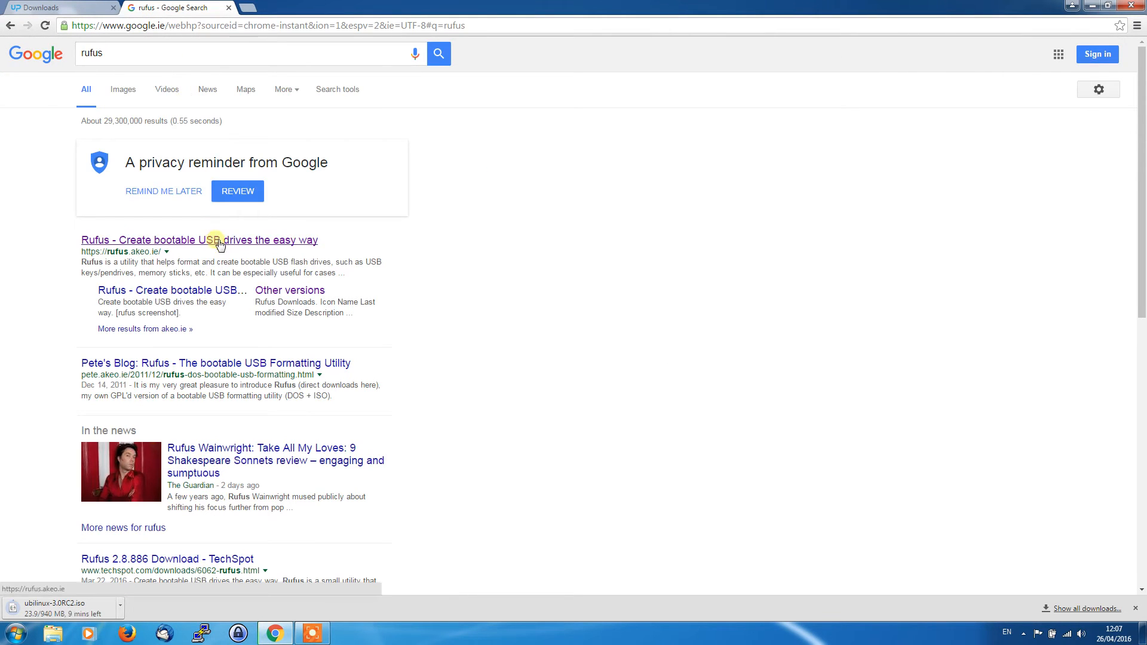
left_click(199, 240)
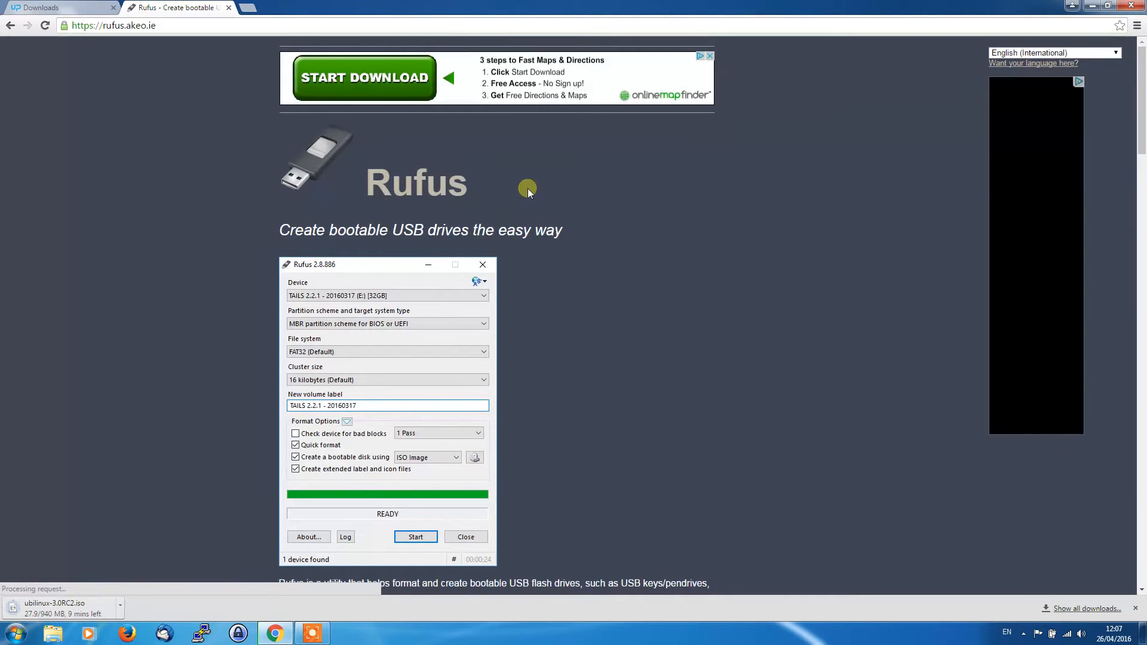
scroll("down", 3)
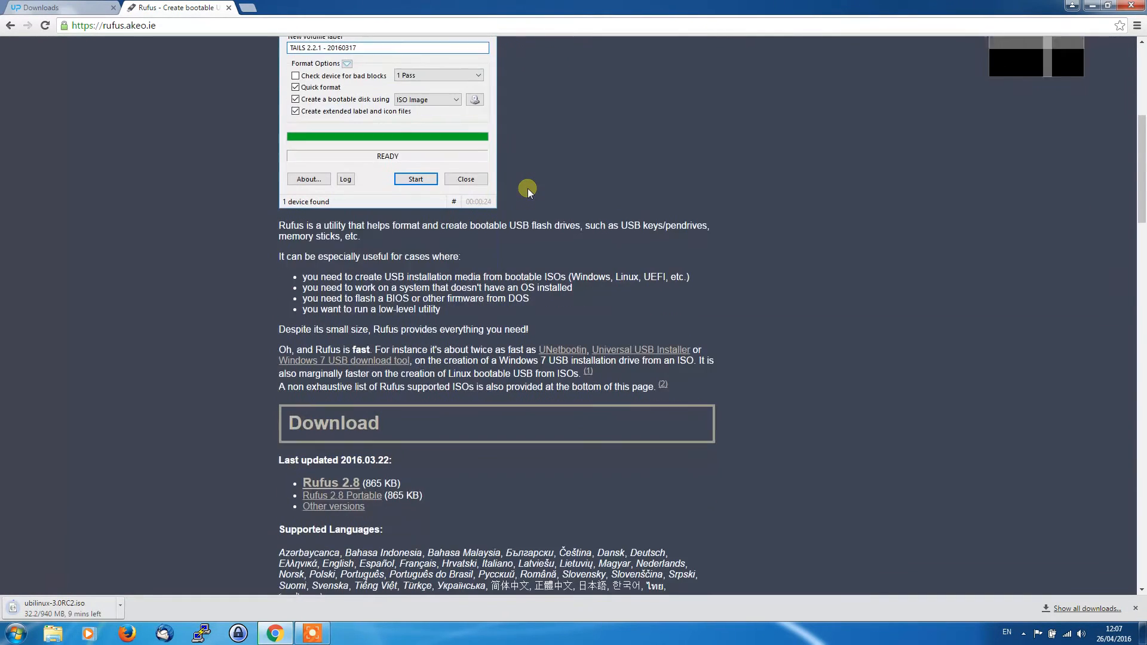
mouse_move(331, 487)
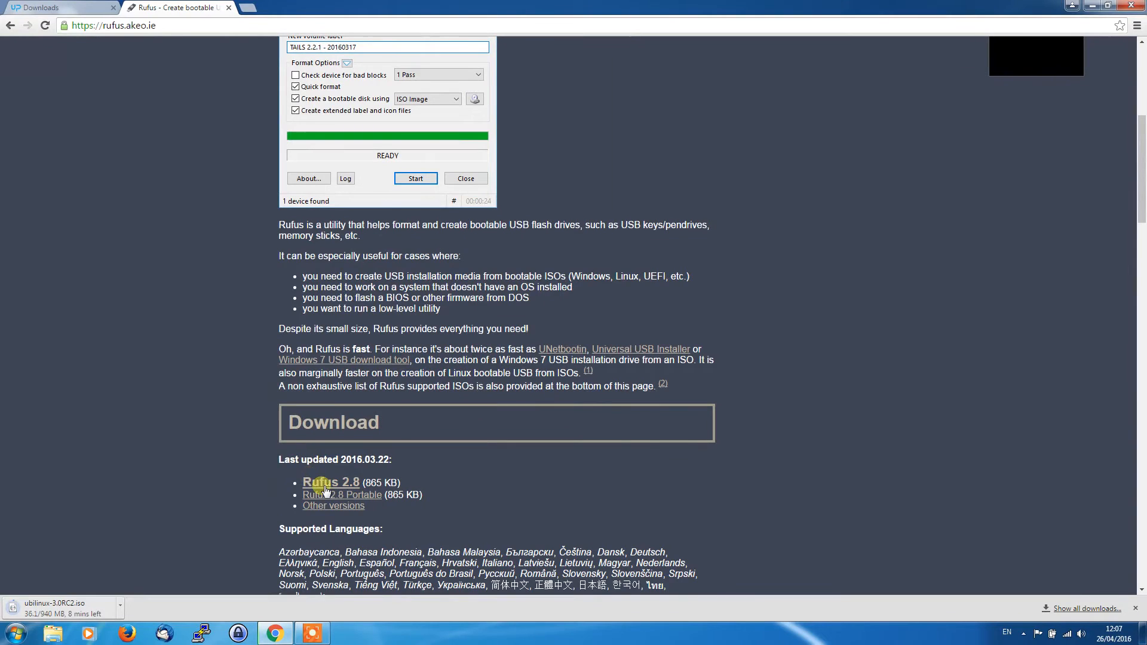
mouse_move(330, 482)
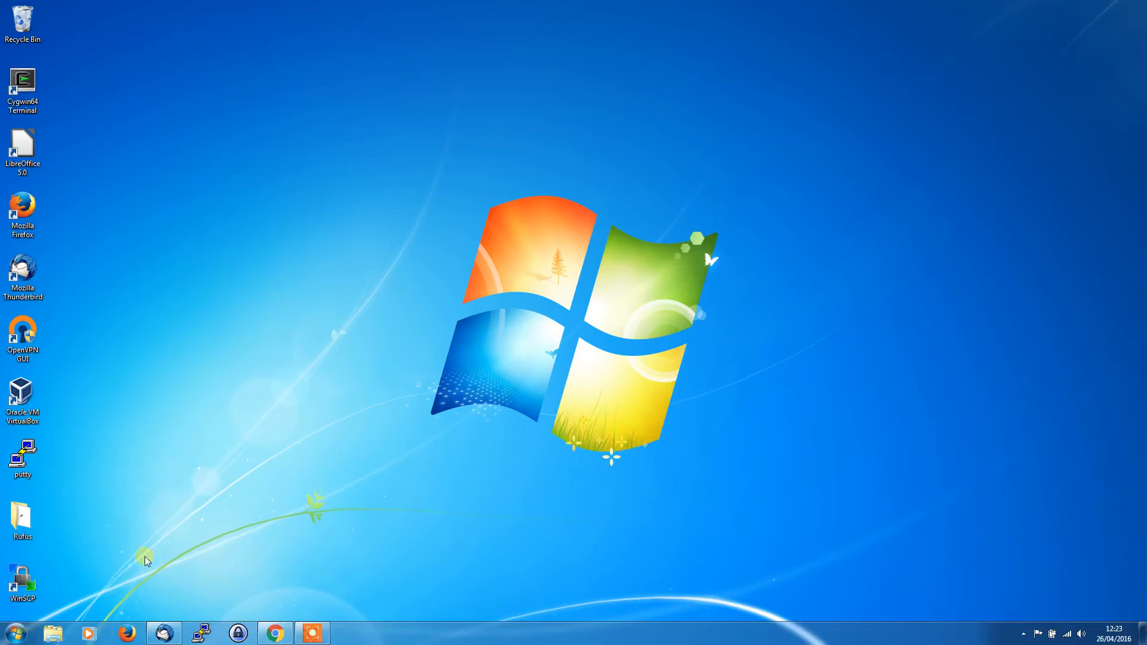
Open the Downloads folder in Windows Explorer and launch rufus-2.8.
left_click(52, 633)
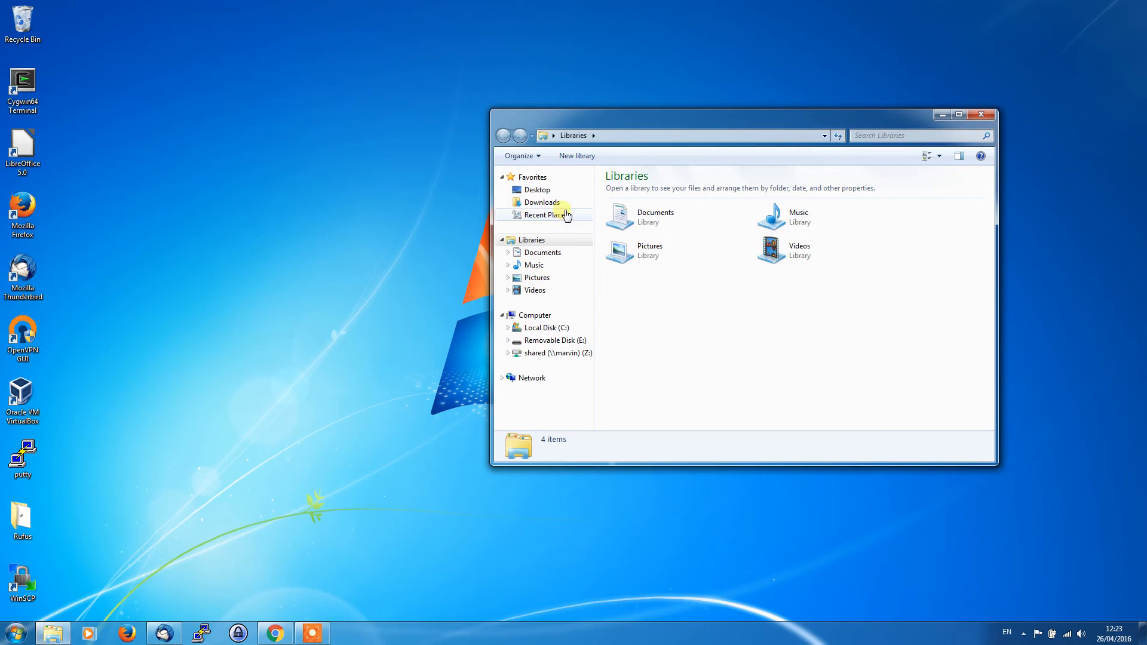
left_click(544, 203)
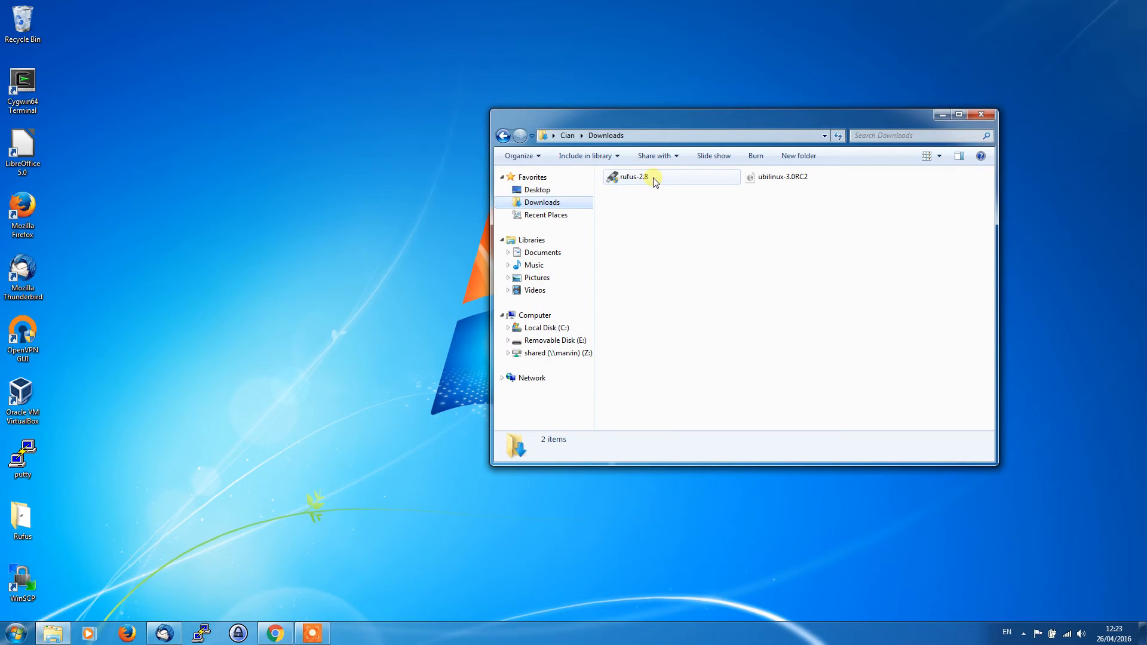
left_click(634, 176)
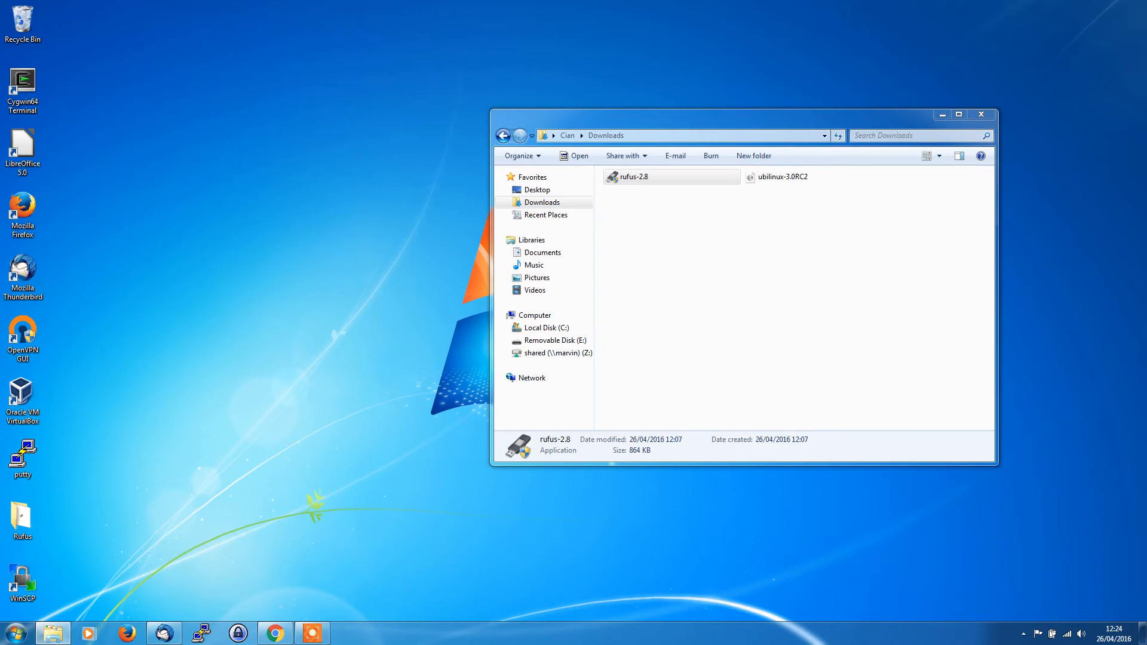
double_click(633, 176)
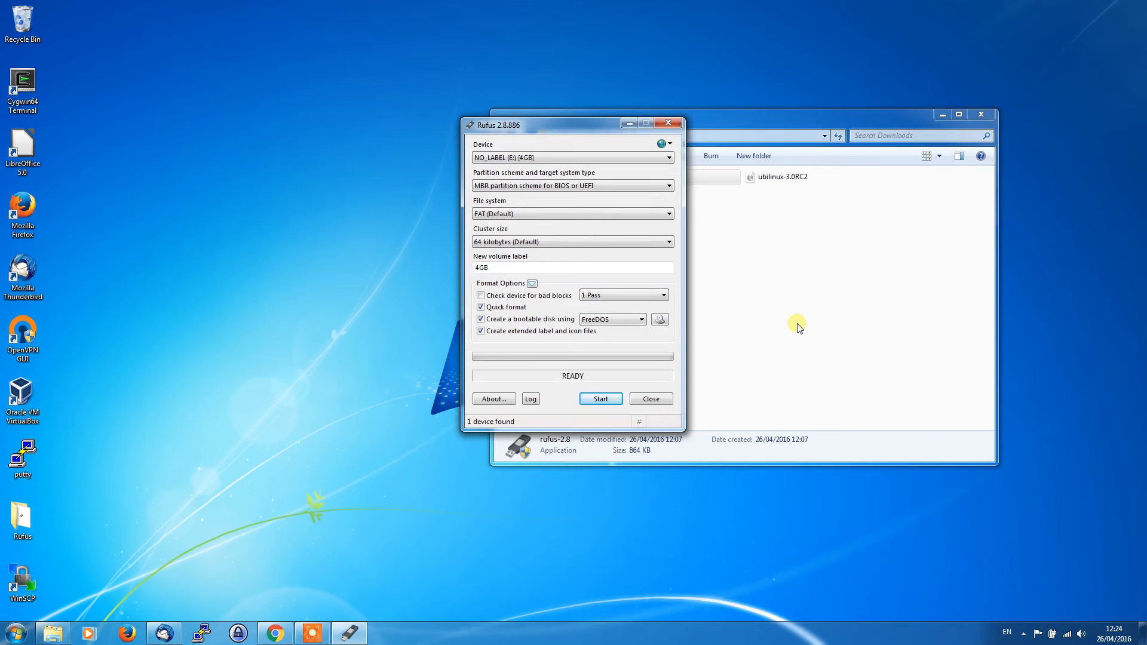
Load the ubilinux-3.0RC2 disk image and set the partition scheme to MBR for UEFI.
left_click(659, 319)
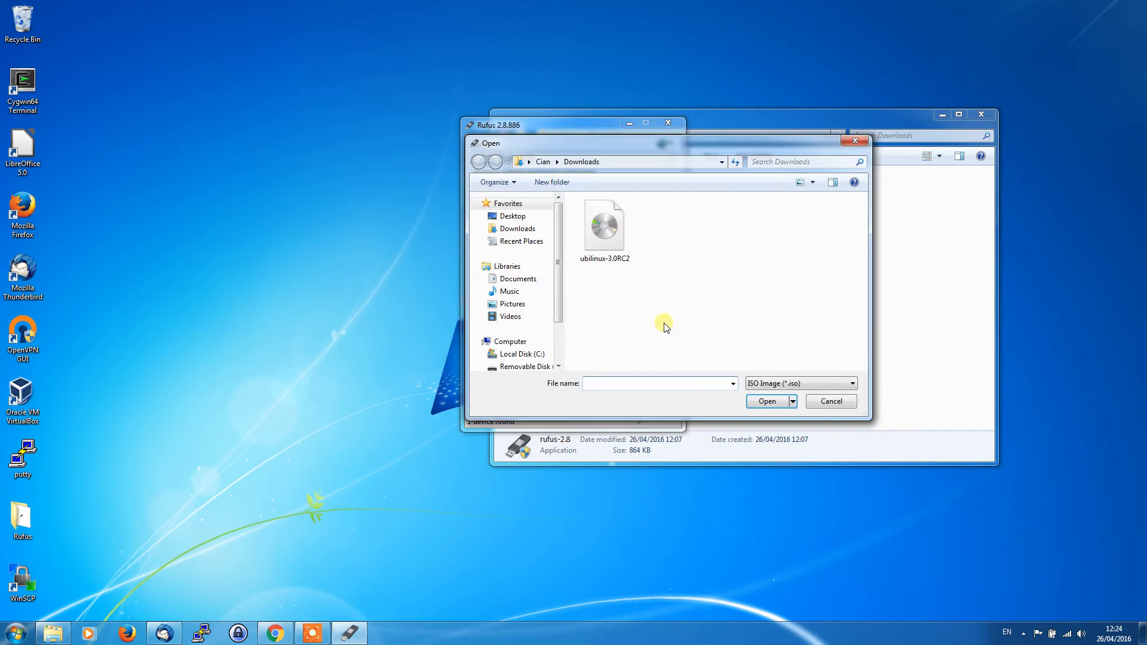
left_click(604, 225)
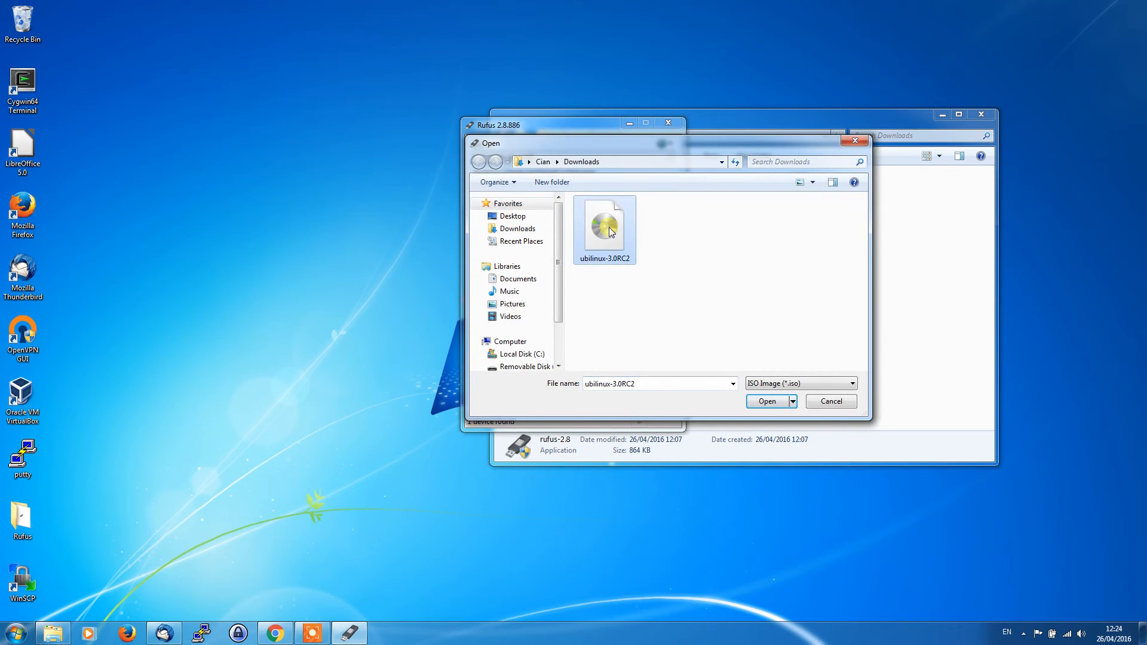
left_click(767, 401)
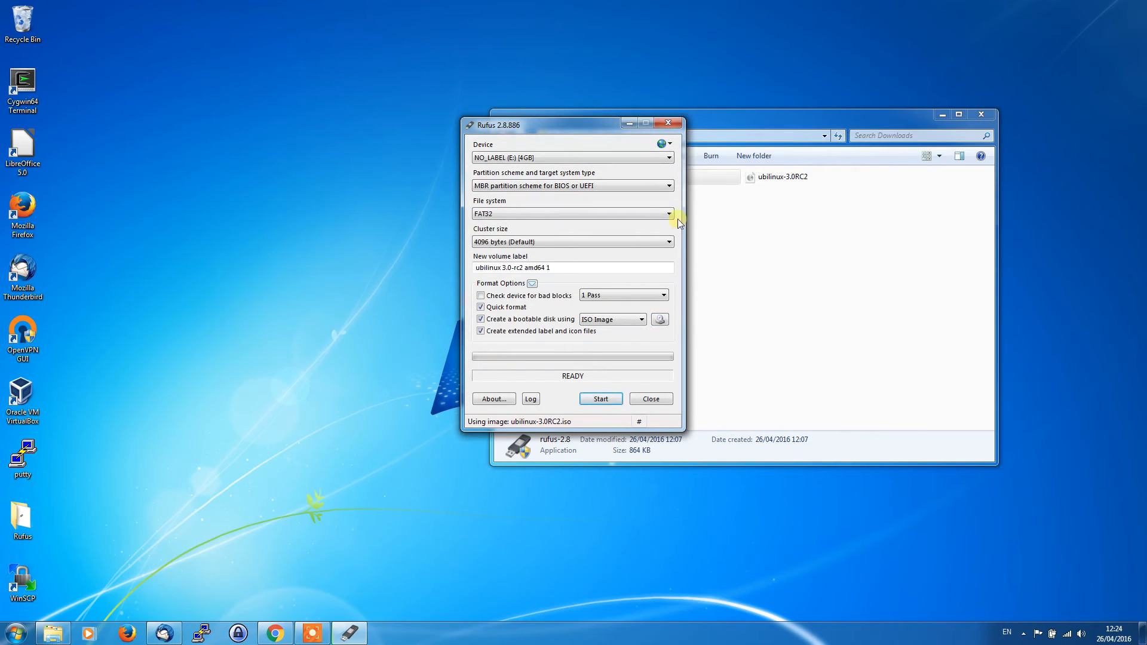
left_click(667, 185)
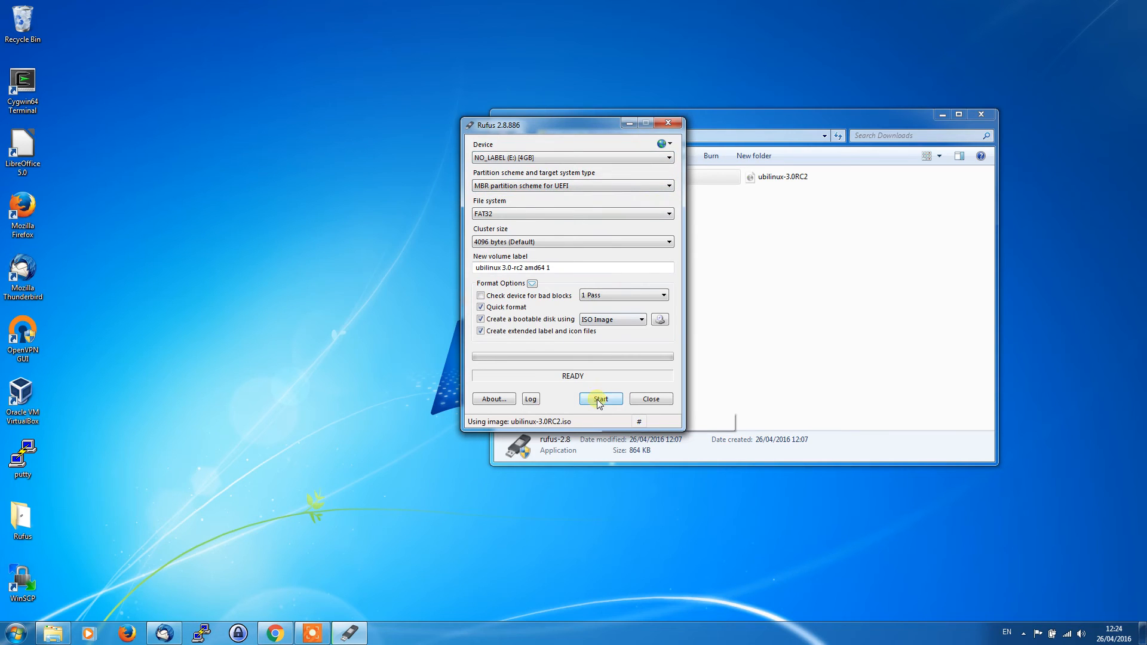
Start the write, accept the Syslinux download, choose DD Image mode, and confirm erasing the drive.
left_click(600, 399)
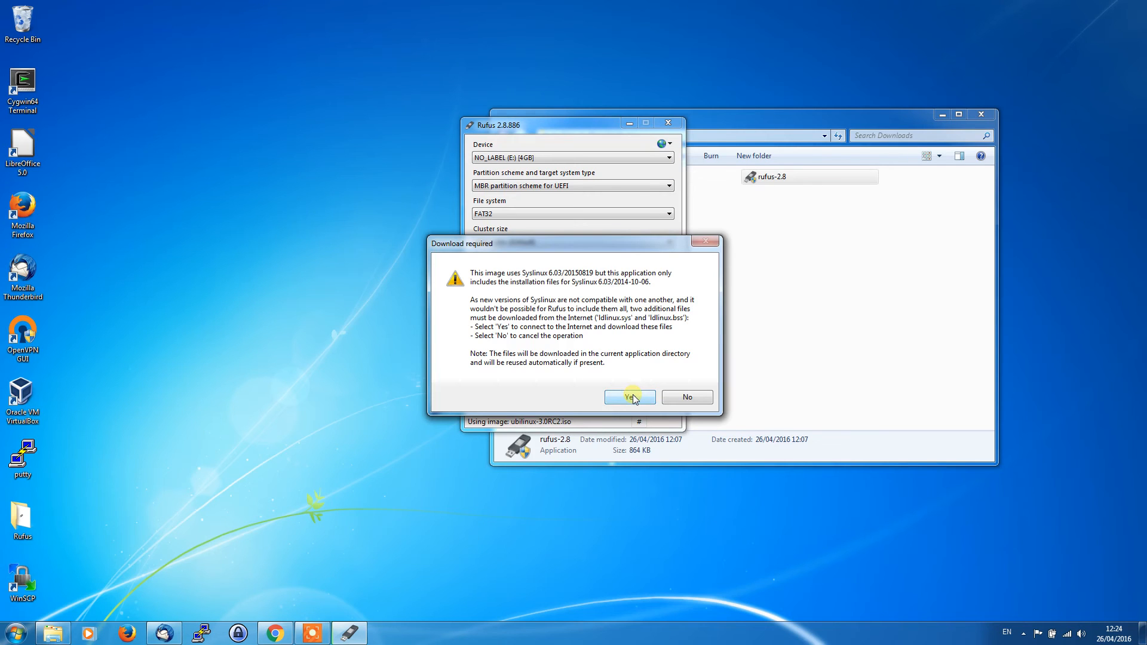
left_click(626, 397)
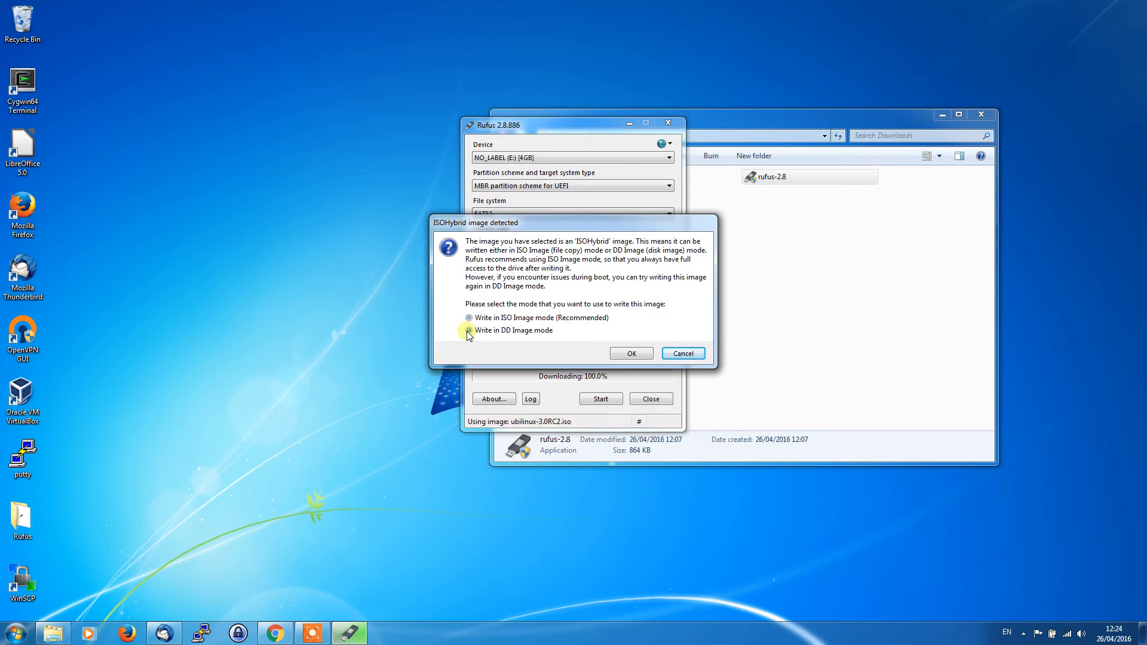
left_click(469, 330)
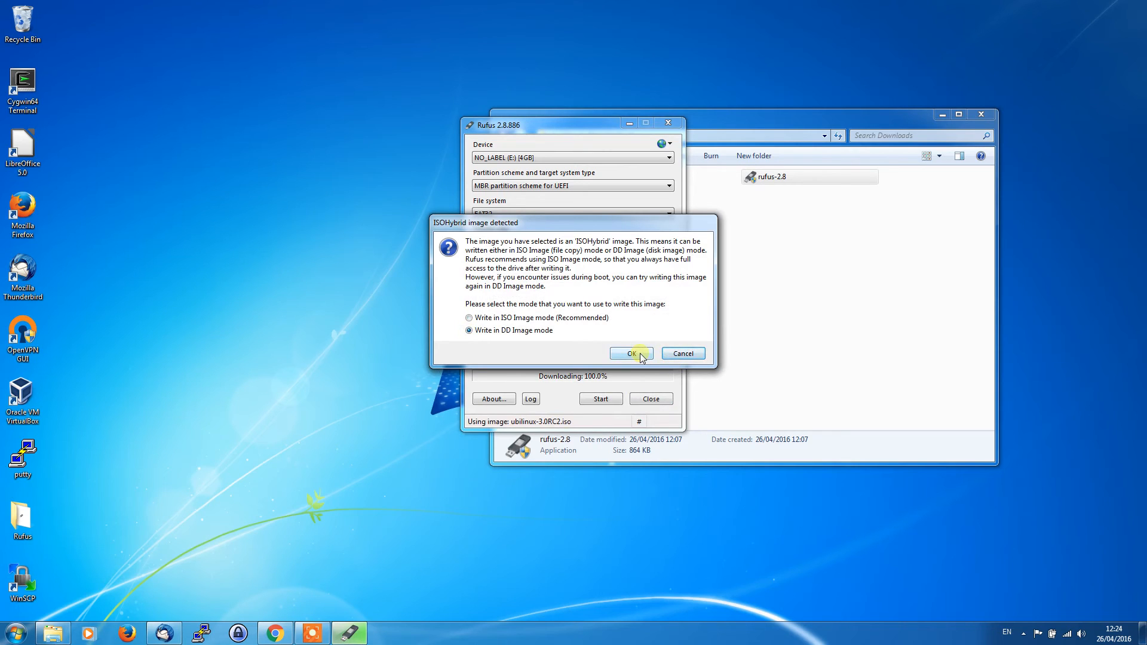
left_click(631, 354)
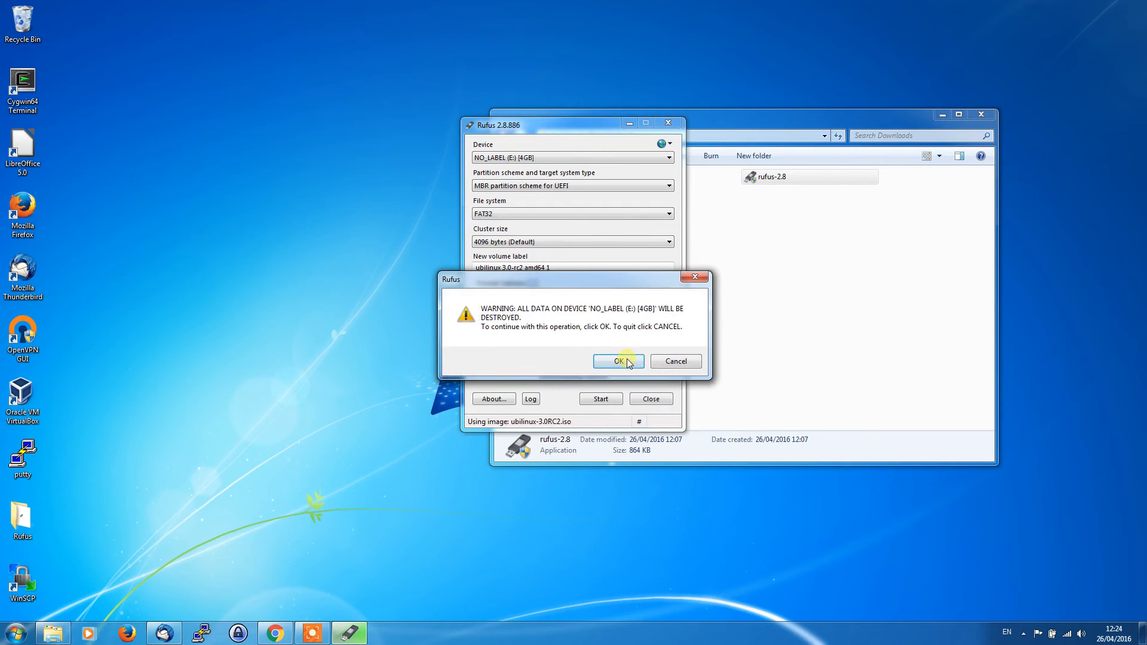
left_click(613, 361)
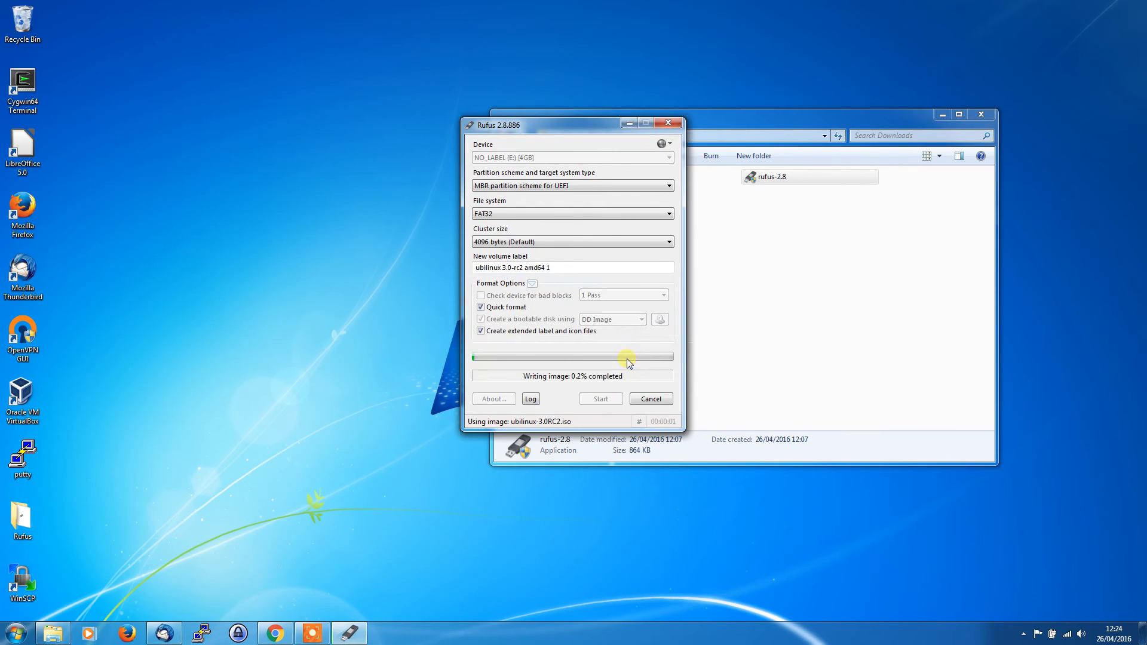